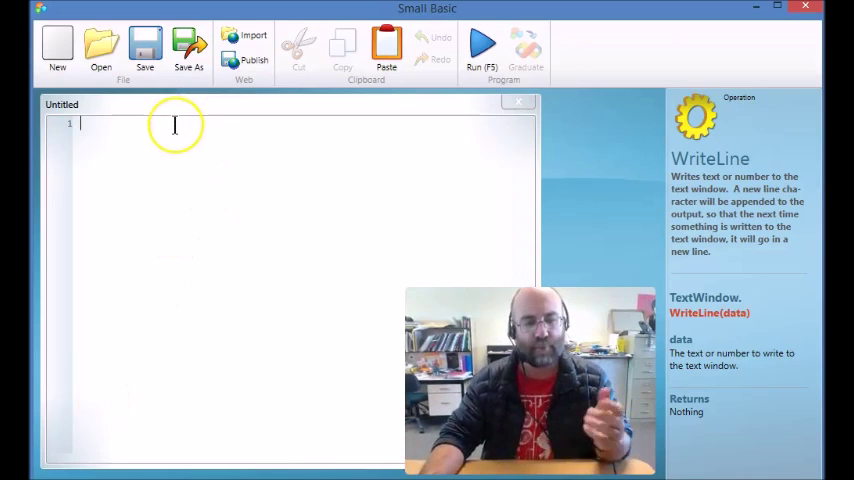
Write a loop skeleton 'For i = 1 To 10' closed by 'EndFor' with an empty body line
{"action": "type", "text": "For"}
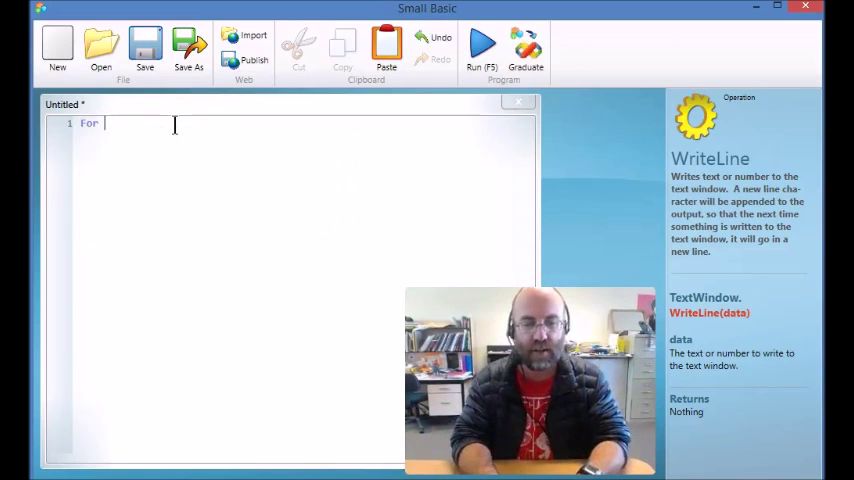
{"action": "type", "text": "i ="}
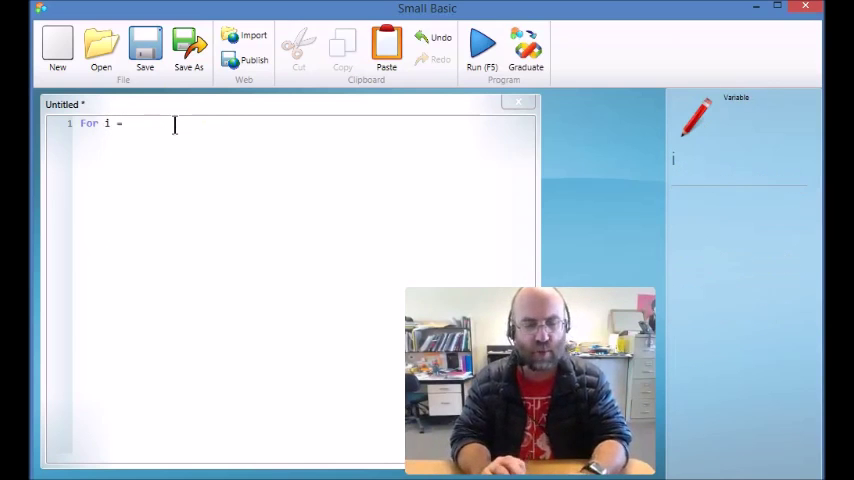
{"action": "type", "text": "1 To 10"}
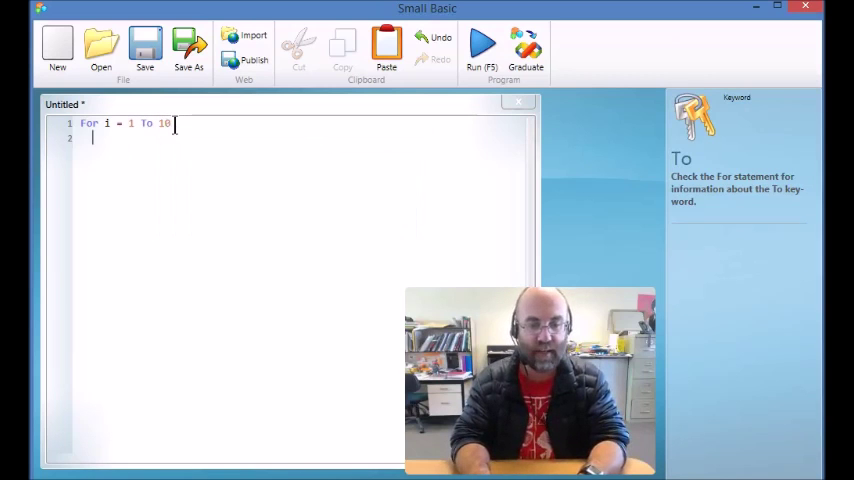
{"action": "type", "text": "EndFor"}
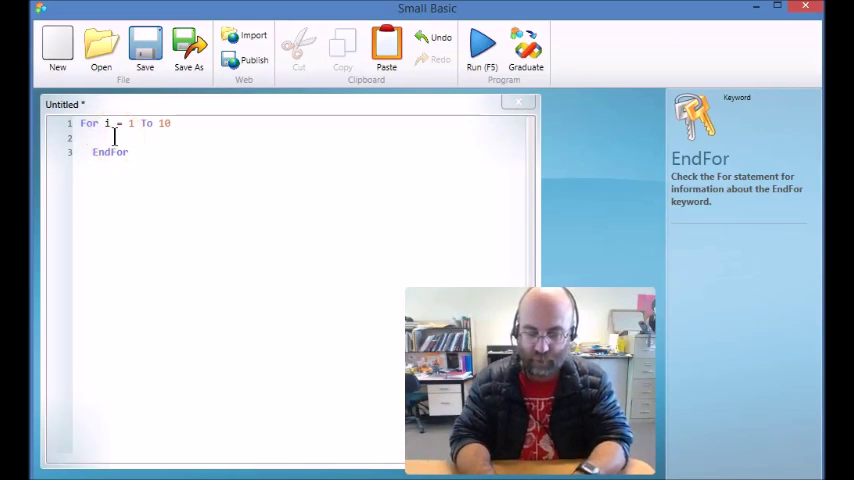
Add TextWindow.WriteLine("I am a fish") as the loop body on line 2
{"action": "type", "text": "TextWindow"}
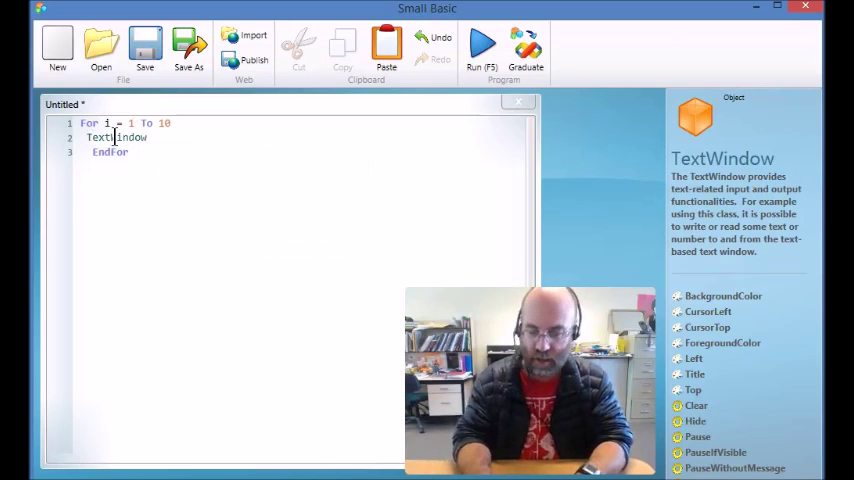
{"action": "type", "text": ".WriteLine("}
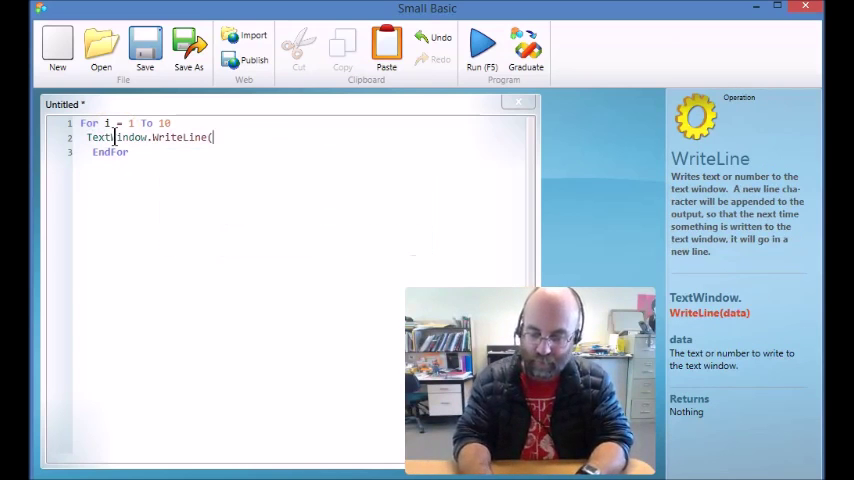
{"action": "type", "text": "\"I am a"}
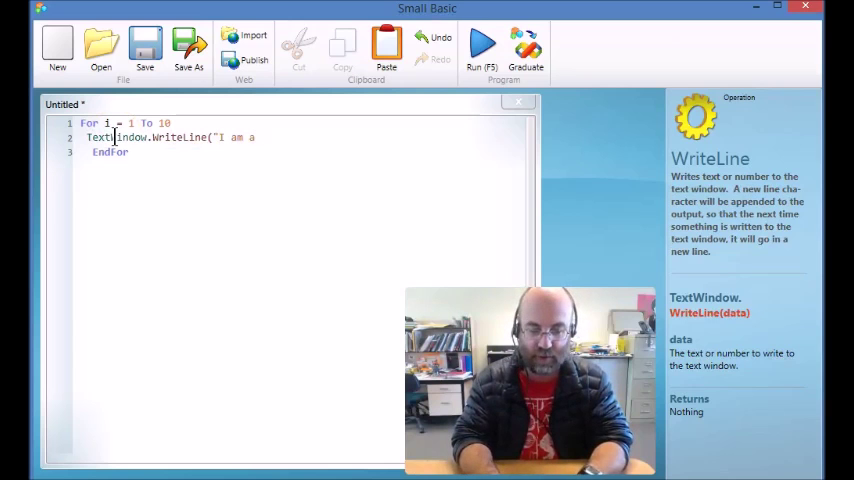
{"action": "type", "text": "fish\")"}
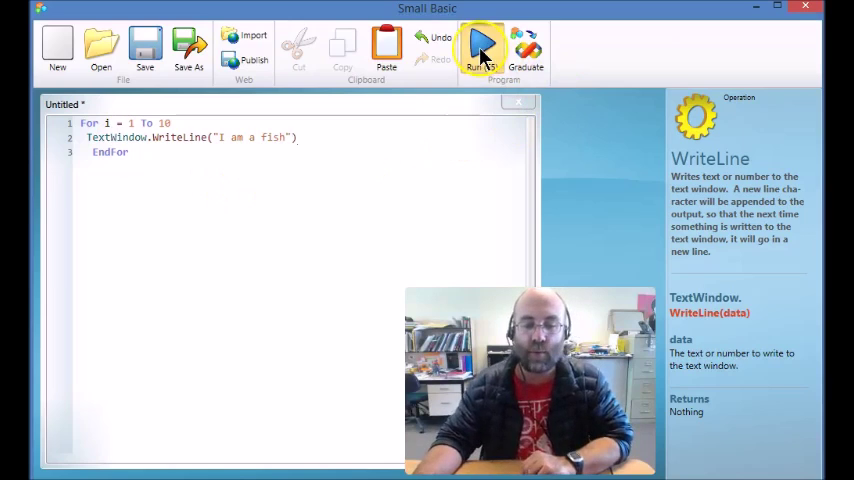
{"action": "left_click", "coordinate": [482, 44]}
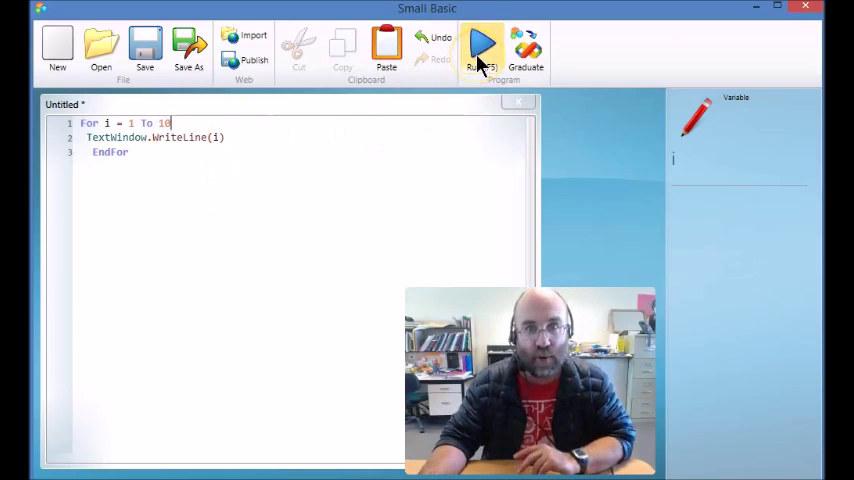
Run the program so the text window lists the numbers 1 through 10
{"action": "left_click", "coordinate": [482, 48]}
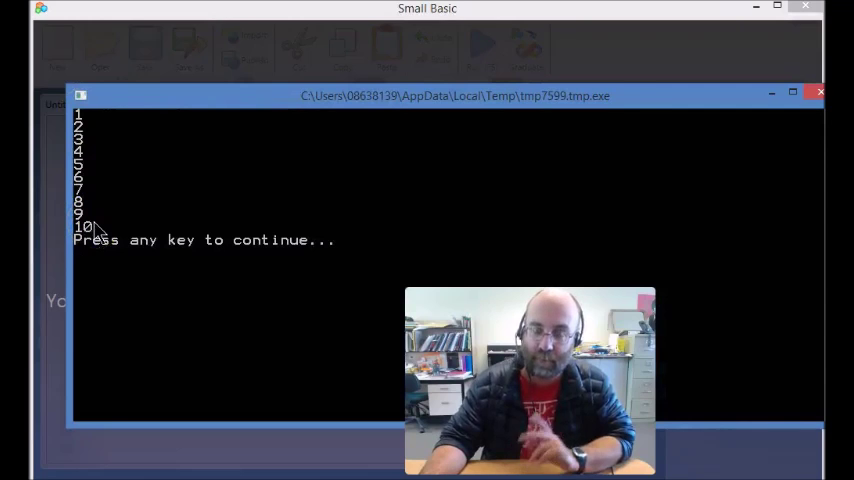
{"action": "mouse_move", "coordinate": [818, 96]}
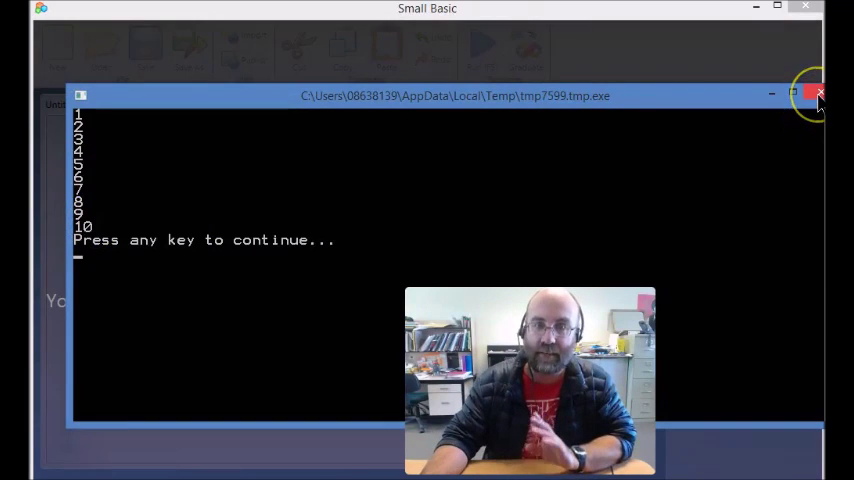
Close the output window and rerun with the loop changed to 0 To 100 Step 10
{"action": "left_click", "coordinate": [818, 96]}
{"action": "type", "text": "For i = 0 To 100 Step 10"}
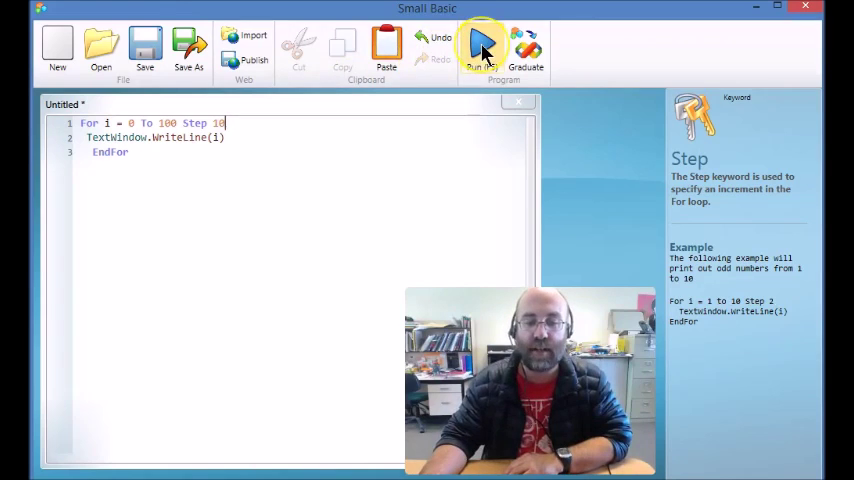
{"action": "left_click", "coordinate": [480, 44]}
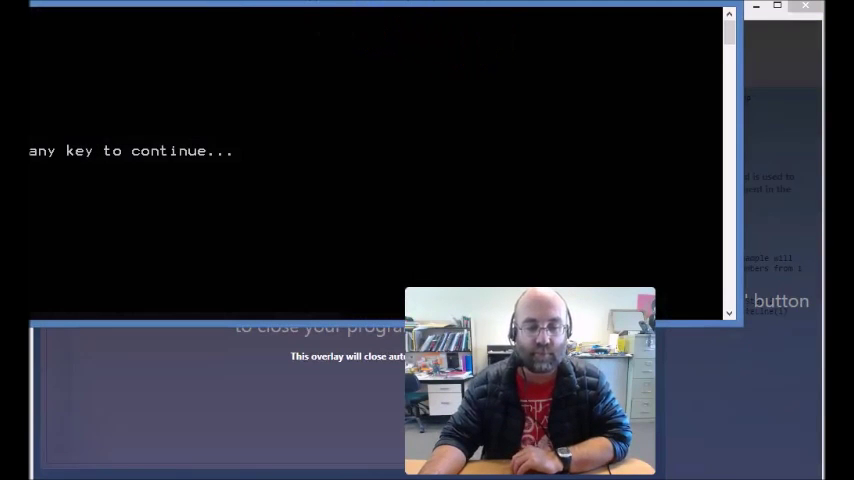